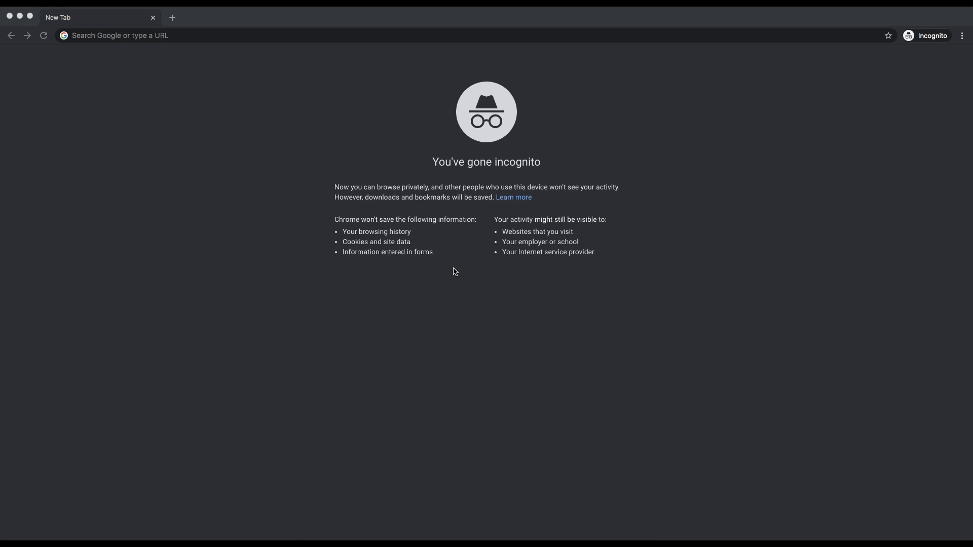
{"action": "mouse_move", "coordinate": [252, 45]}
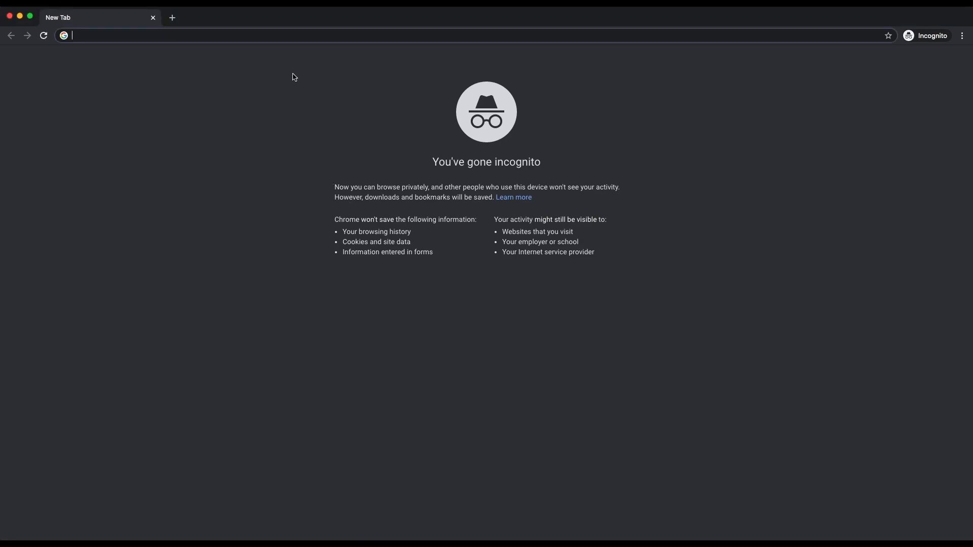
- Navigate to rextester.com from the address bar, trimming the suggested URL to the bare domain
{"action": "type", "text": "rextester"}
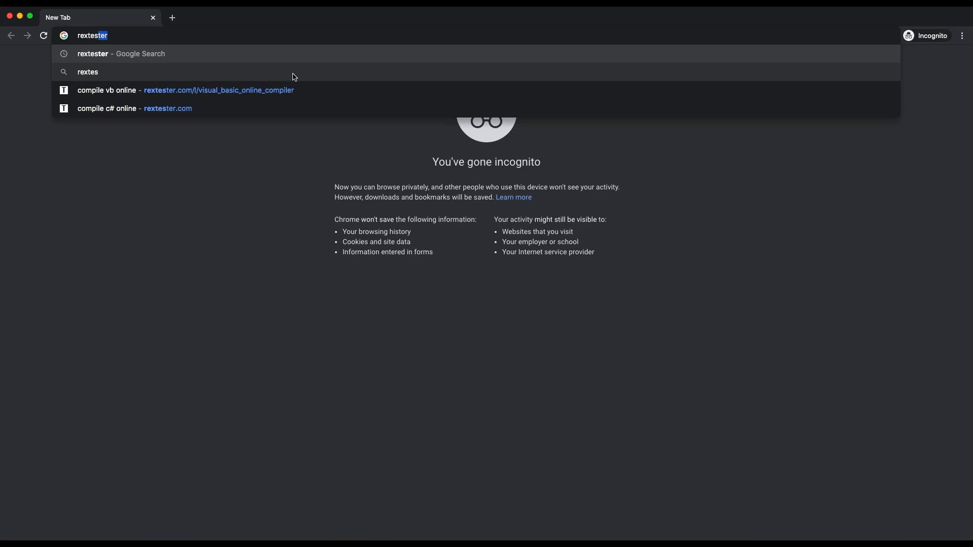
{"action": "key", "text": "Down"}
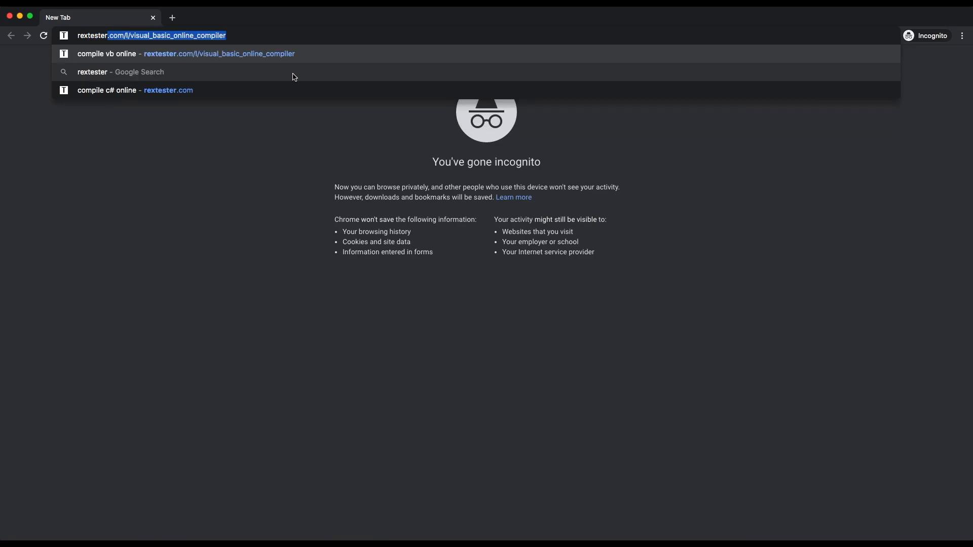
{"action": "key", "text": "Backspace"}
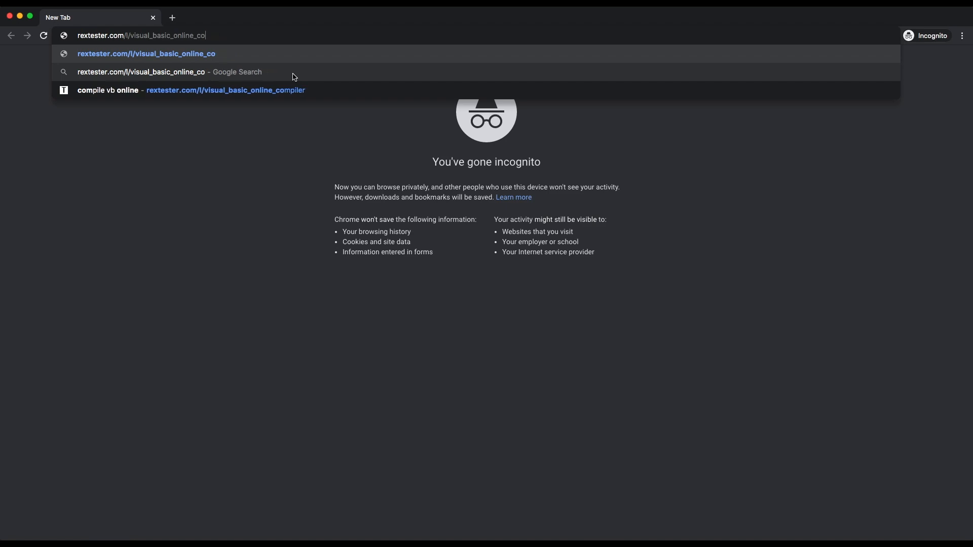
{"action": "key", "text": "Backspace"}
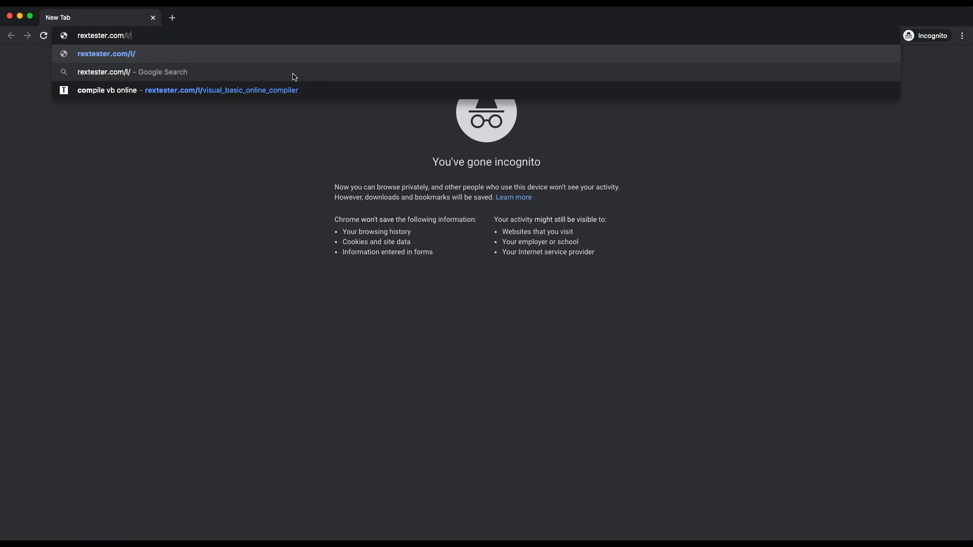
{"action": "key", "text": "Backspace"}
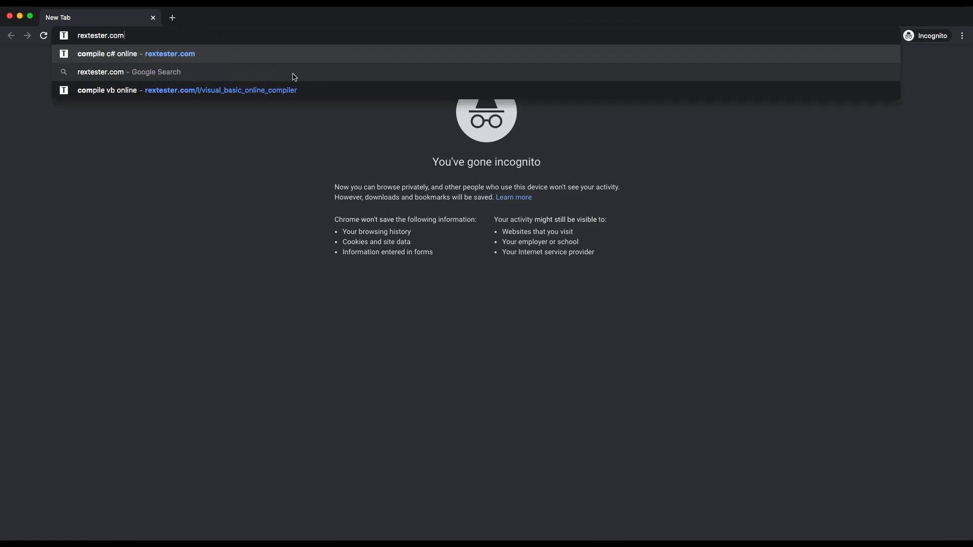
{"action": "left_click", "coordinate": [136, 53]}
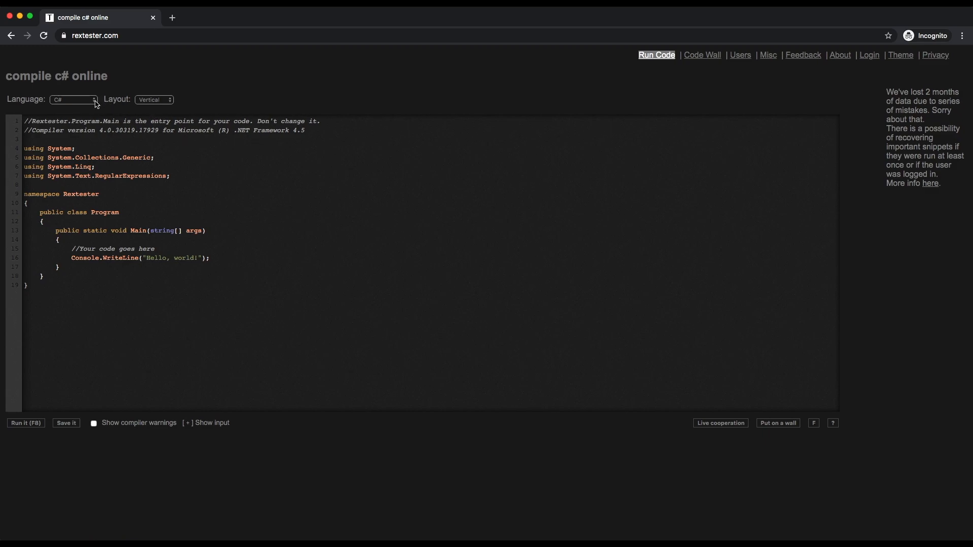
- Switch the Rextester language to Visual Basic, loading its Hello world template
{"action": "left_click", "coordinate": [73, 100]}
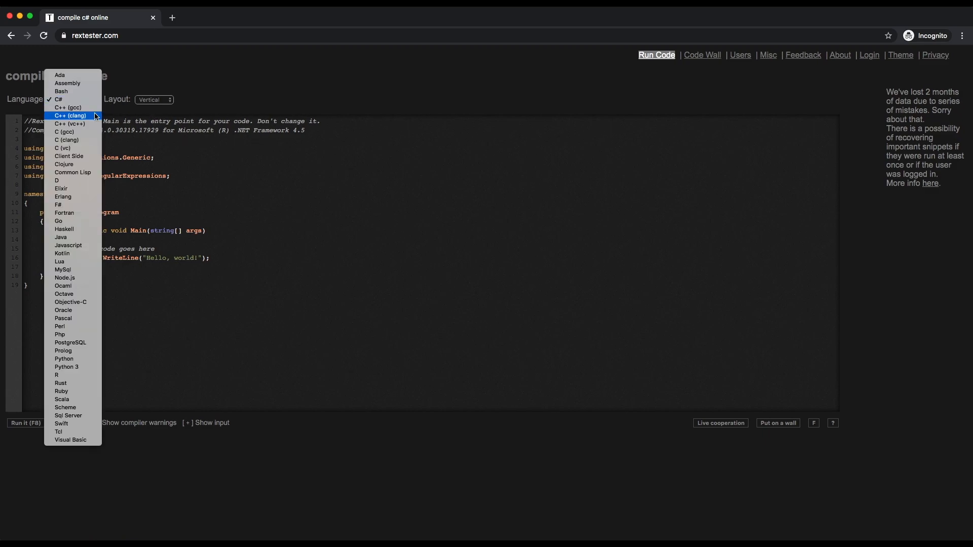
{"action": "mouse_move", "coordinate": [94, 278]}
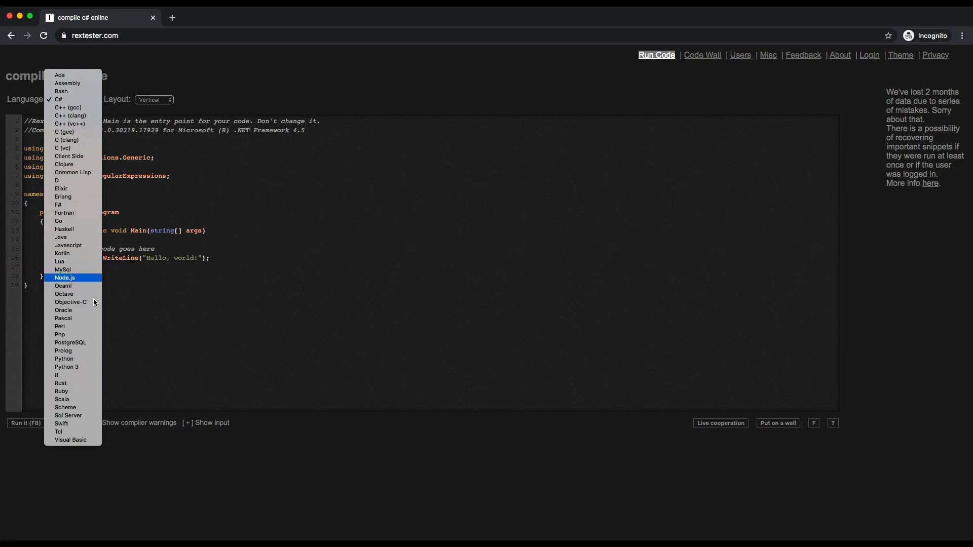
{"action": "mouse_move", "coordinate": [68, 416]}
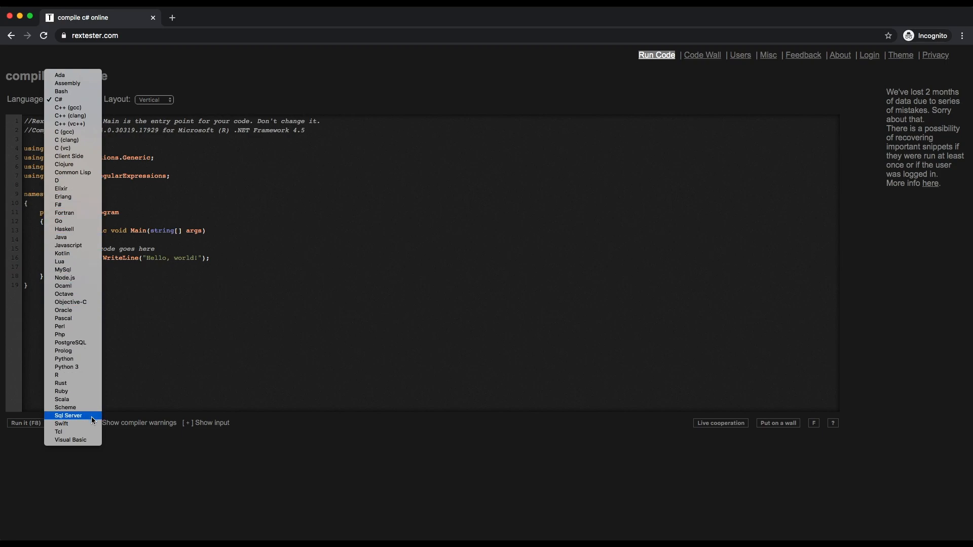
{"action": "mouse_move", "coordinate": [70, 432]}
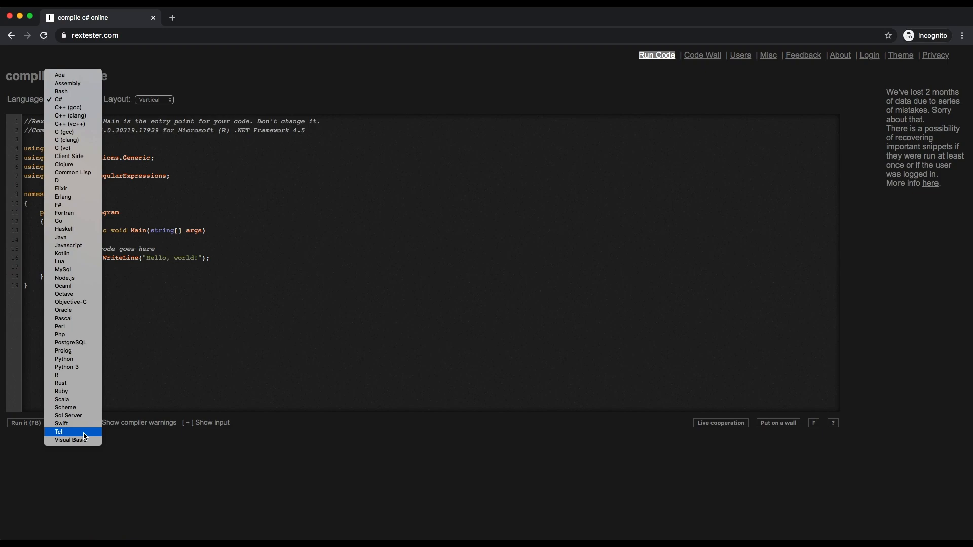
{"action": "mouse_move", "coordinate": [72, 439]}
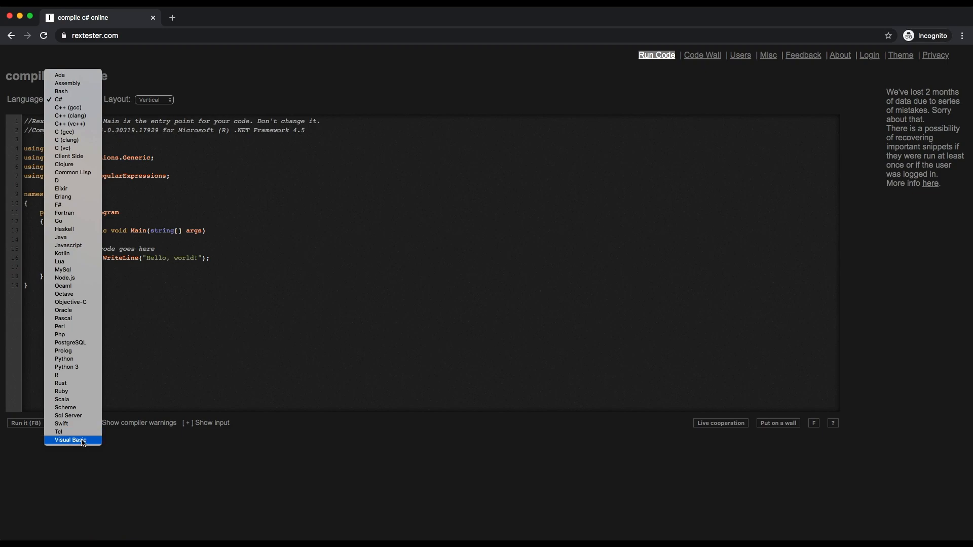
{"action": "left_click", "coordinate": [72, 439]}
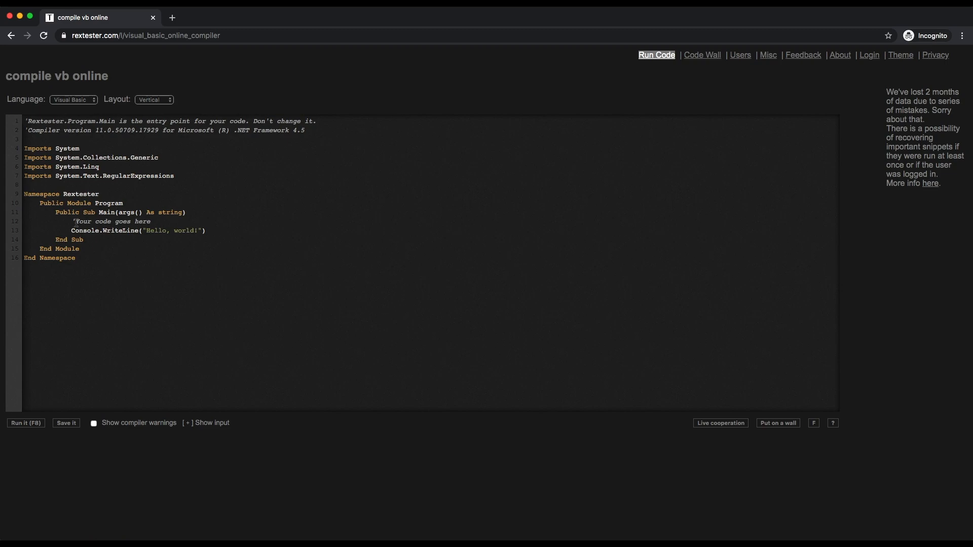
- Add blank lines around the Public Sub Main block in the Visual Basic template
{"action": "left_click", "coordinate": [100, 194]}
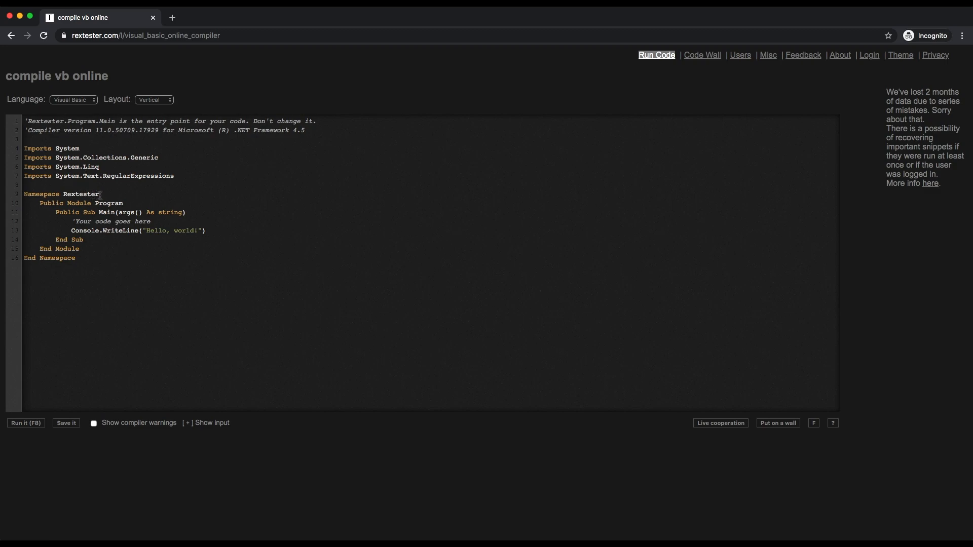
{"action": "left_click_drag", "start_coordinate": [26, 139], "coordinate": [123, 204]}
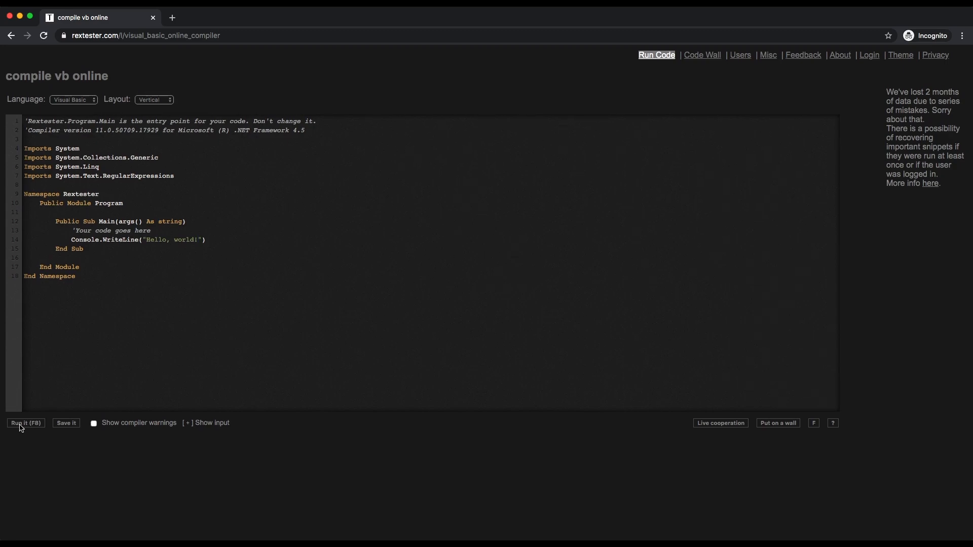
{"action": "mouse_move", "coordinate": [35, 446]}
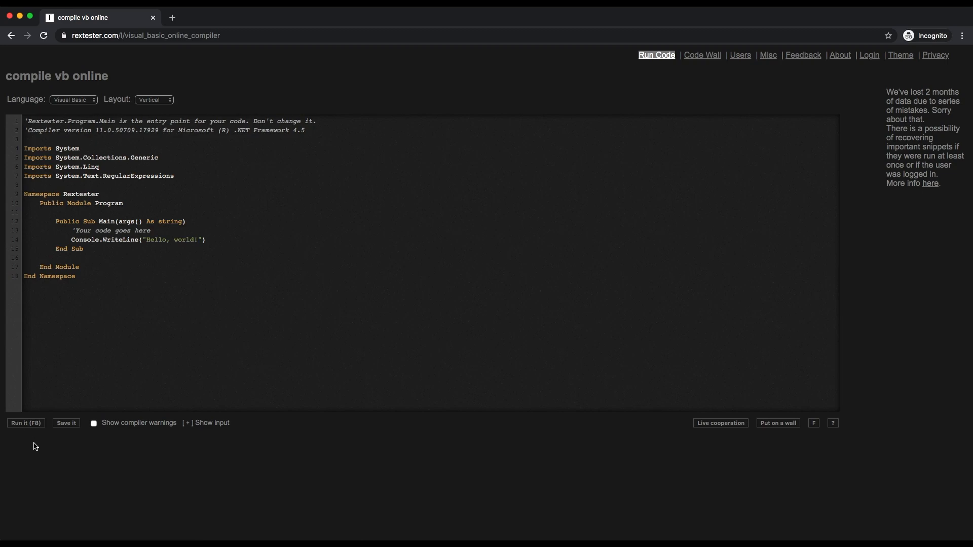
{"action": "mouse_move", "coordinate": [53, 473]}
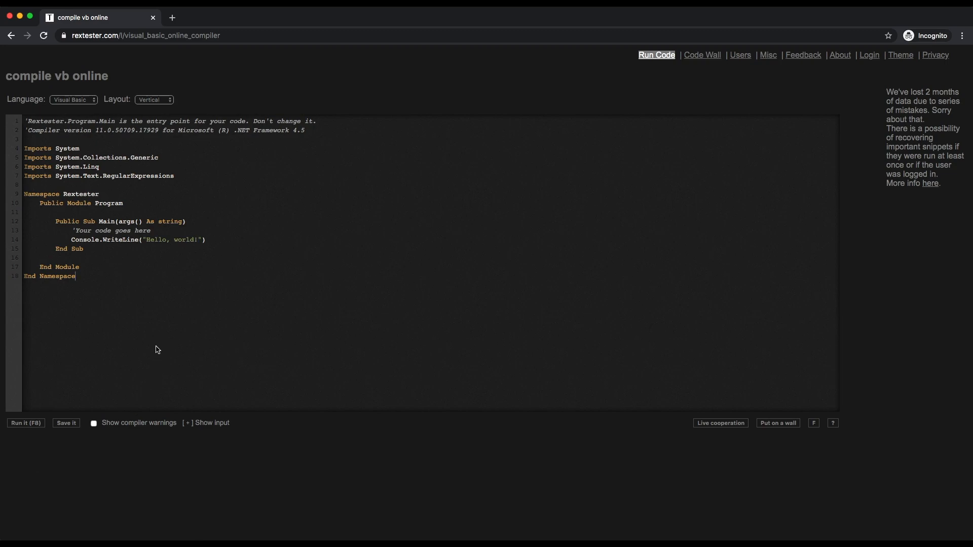
{"action": "mouse_move", "coordinate": [237, 178]}
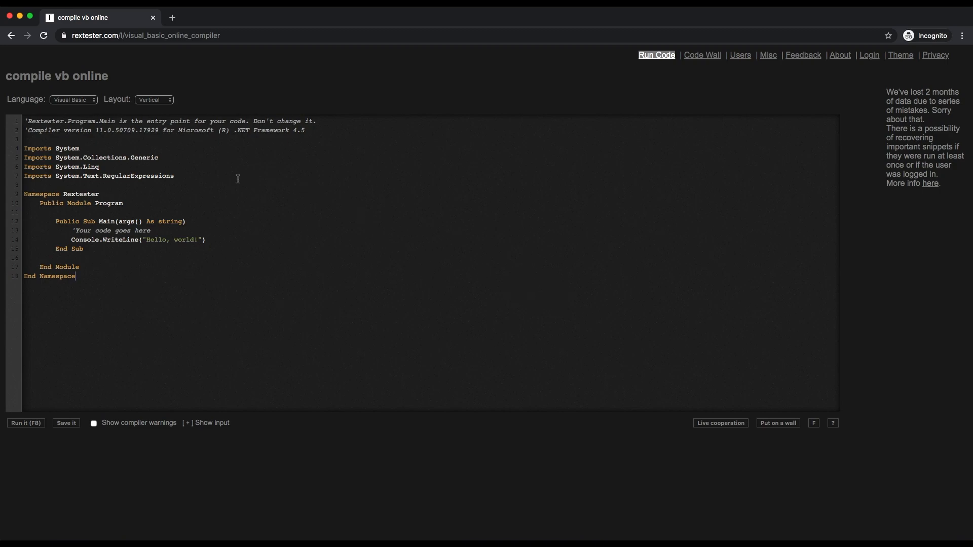
- Switch the page layout to Horizontal, discarding changes, and run the default Hello, world! program
{"action": "left_click", "coordinate": [153, 99]}
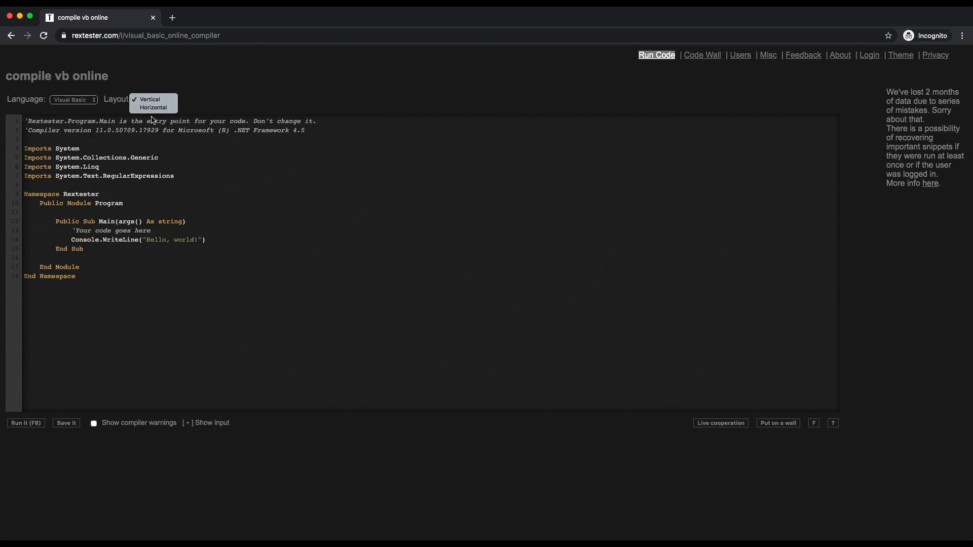
{"action": "left_click", "coordinate": [153, 106]}
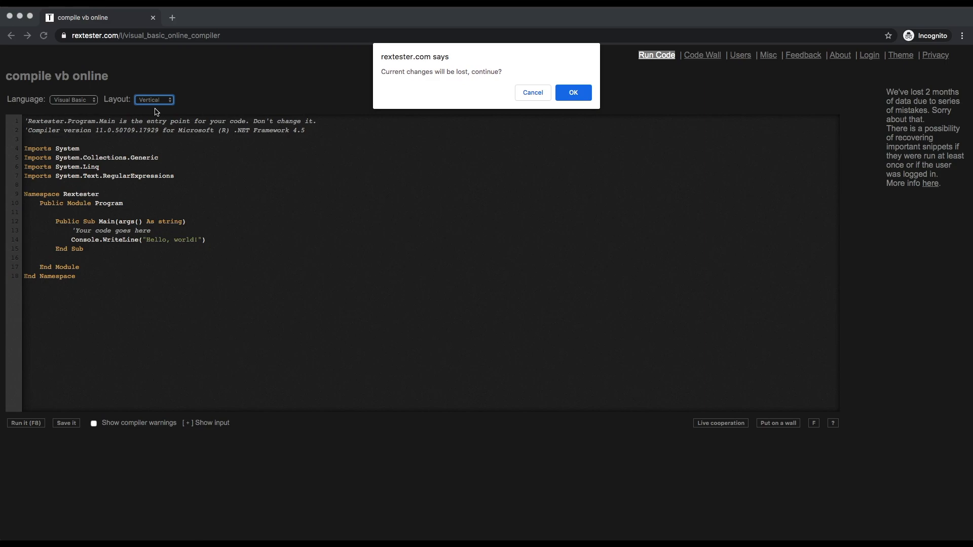
{"action": "mouse_move", "coordinate": [292, 150]}
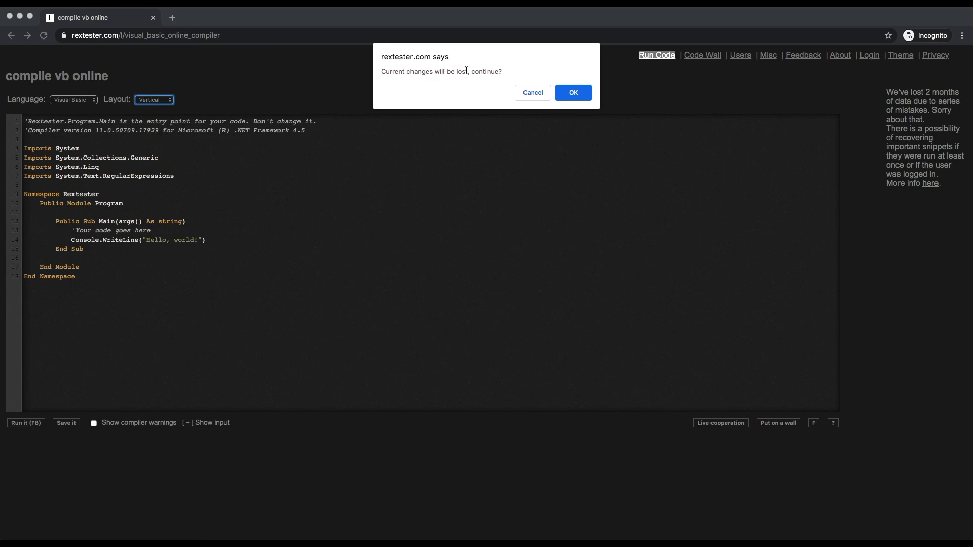
{"action": "mouse_move", "coordinate": [503, 105]}
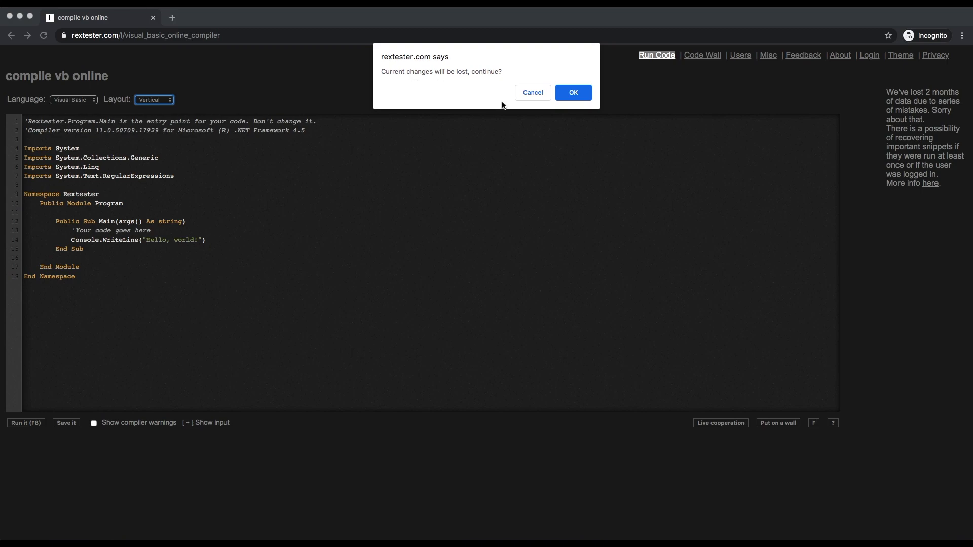
{"action": "left_click", "coordinate": [571, 92]}
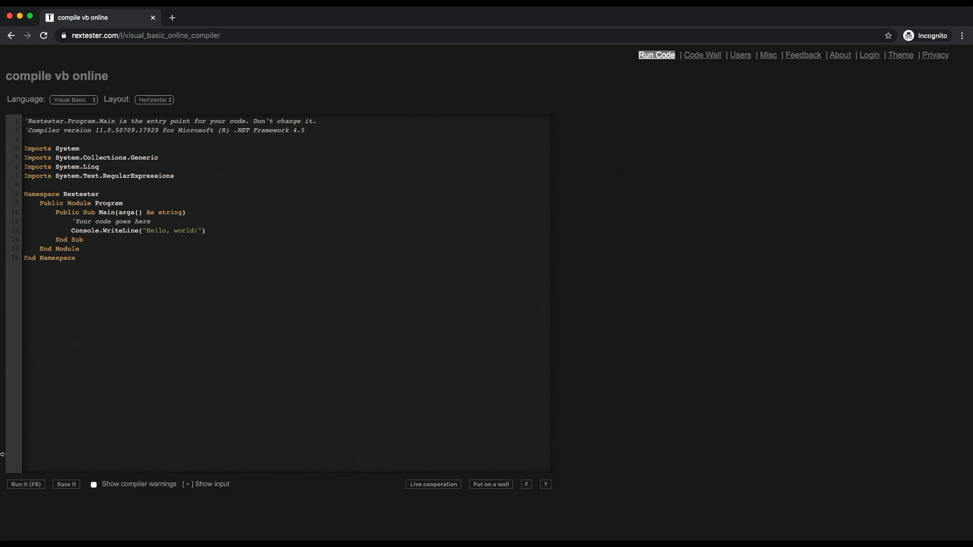
{"action": "left_click", "coordinate": [26, 484]}
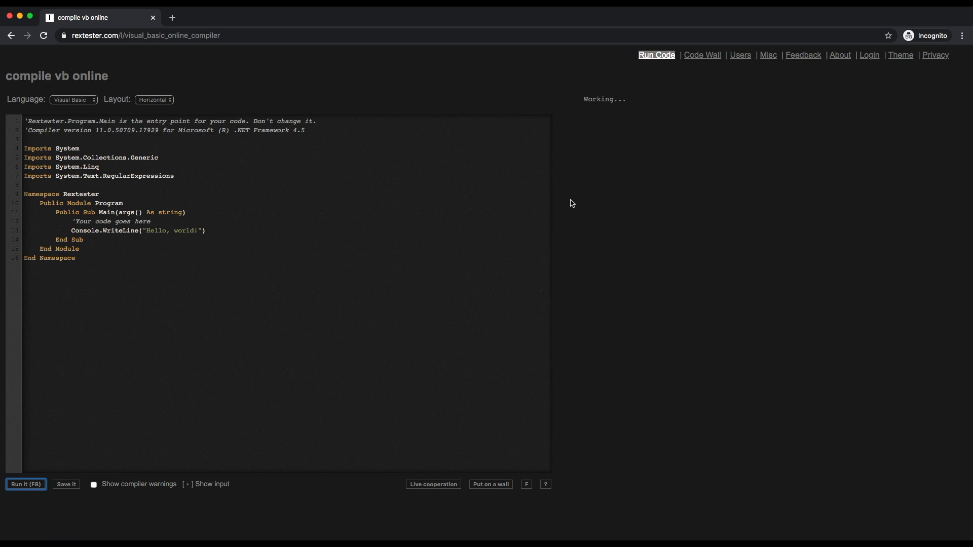
- Erase the Hello, world! greeting from inside the Console.WriteLine quotes
{"action": "left_click", "coordinate": [25, 484]}
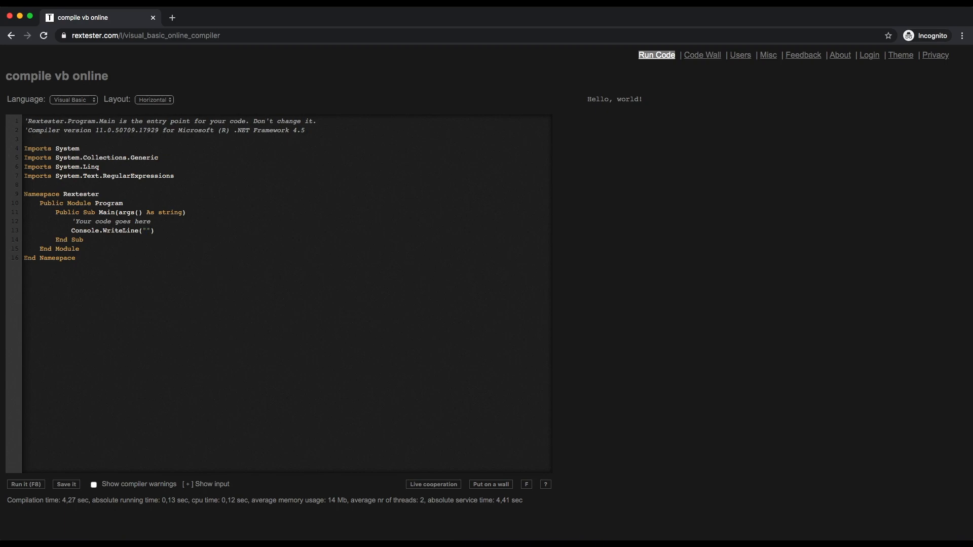
- Make the program print 'Hello JU Students' and run it to confirm the output
{"action": "type", "text": "Hello"}
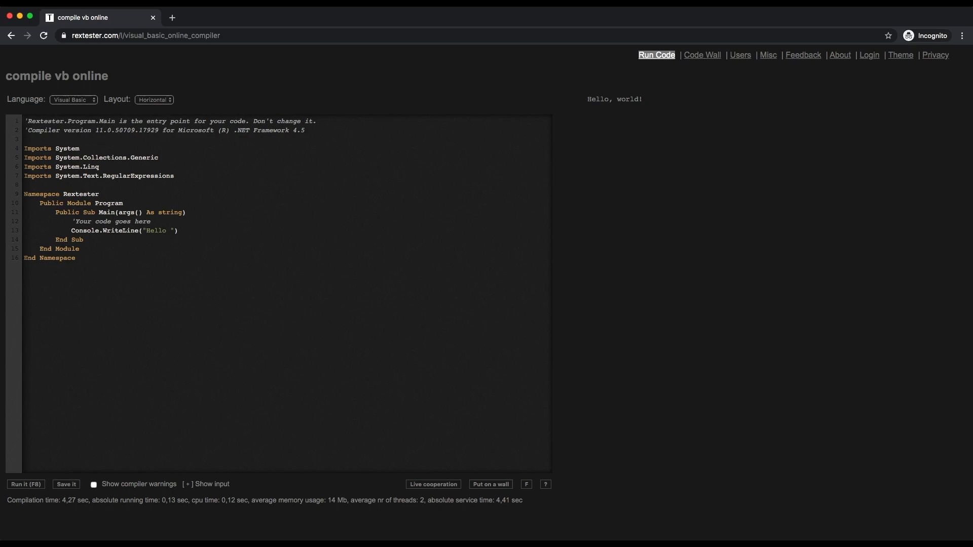
{"action": "type", "text": "JU S"}
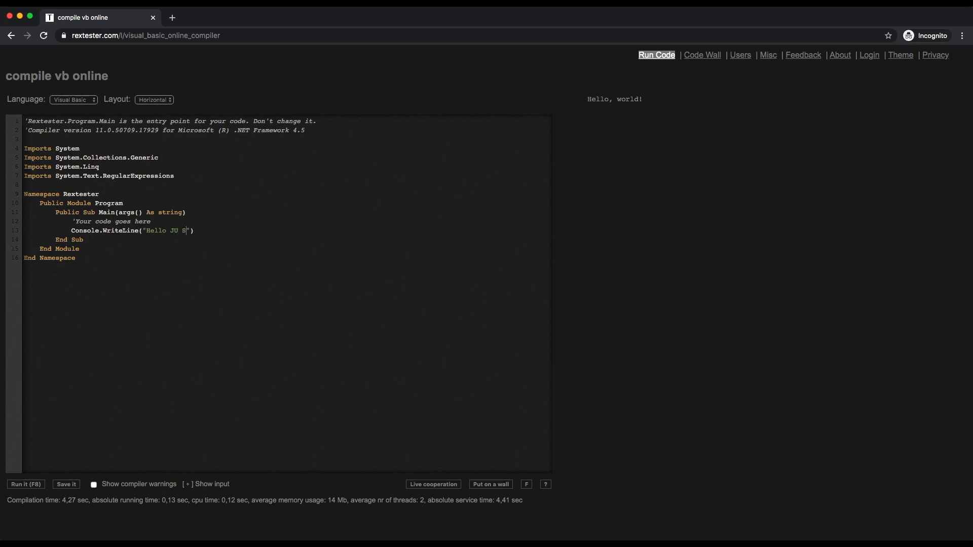
{"action": "type", "text": "tudents"}
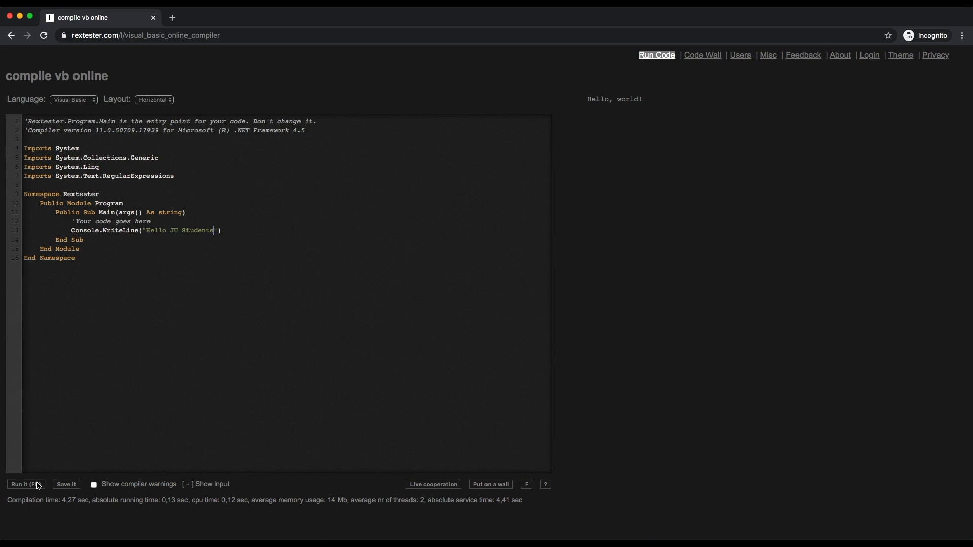
{"action": "left_click", "coordinate": [25, 484]}
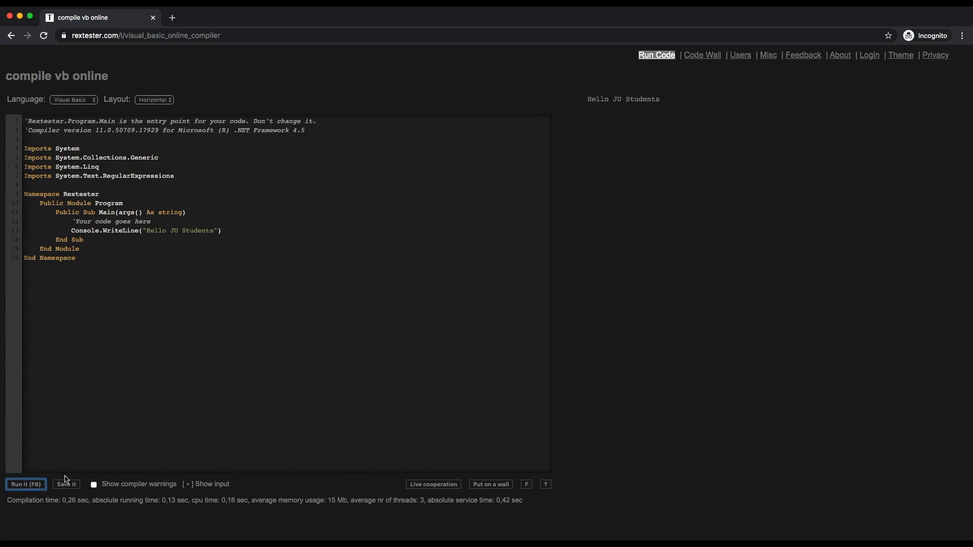
{"action": "mouse_move", "coordinate": [226, 237]}
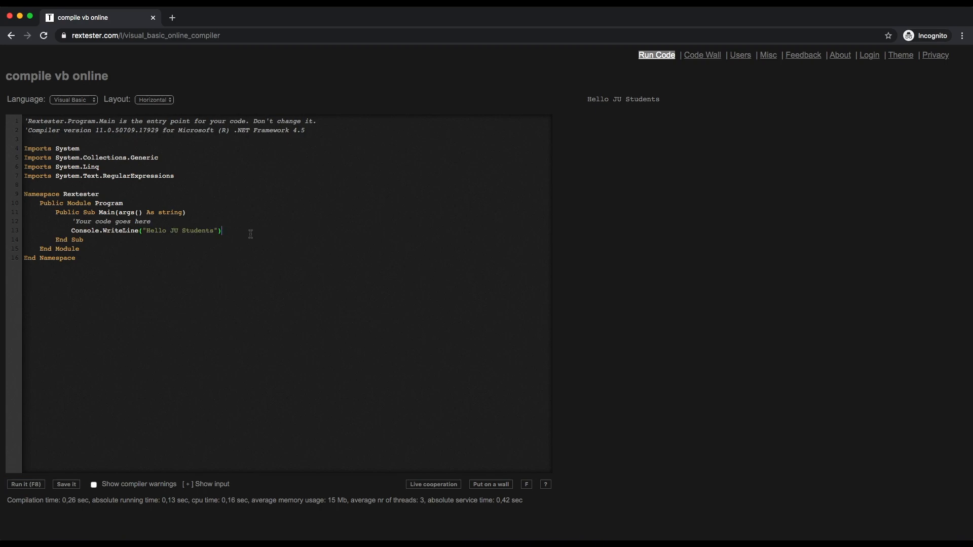
- Declare 'Dim x as integer' above the print line and remove the 'Your code goes here comment
{"action": "key", "text": "Enter"}
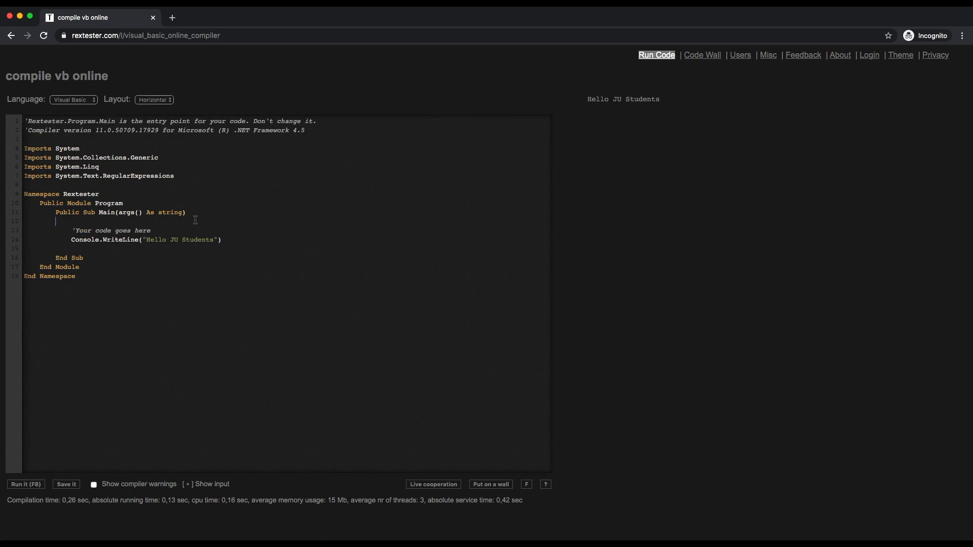
{"action": "key", "text": "Enter"}
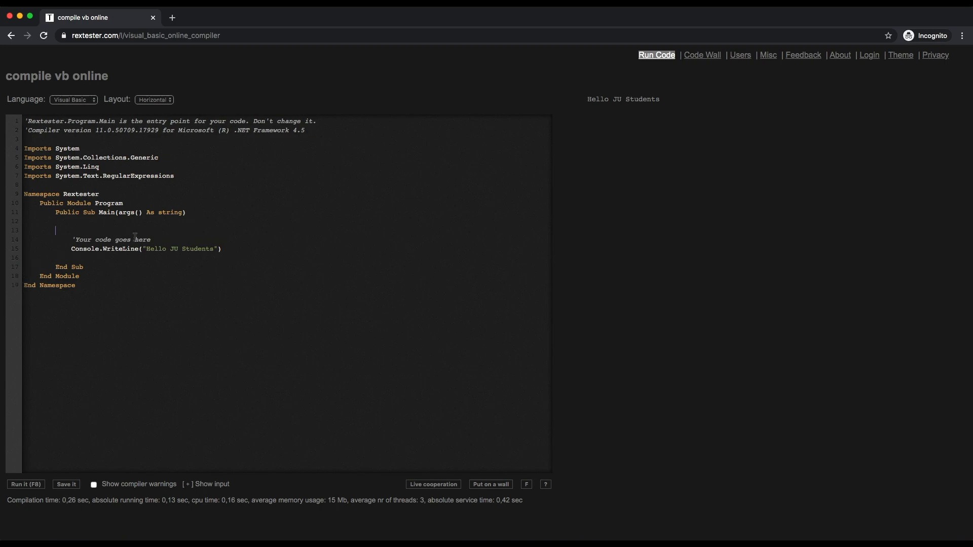
{"action": "type", "text": "Dim x a"}
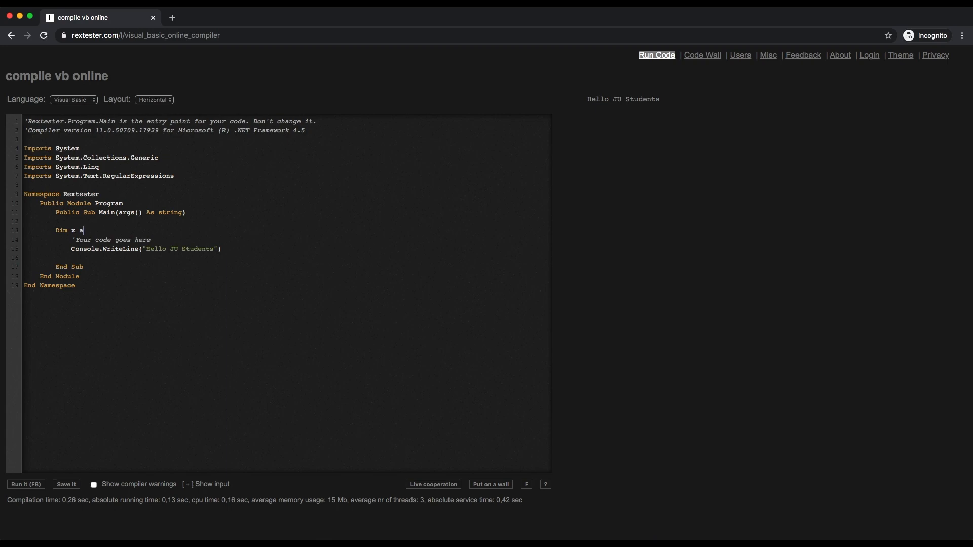
{"action": "type", "text": "s in"}
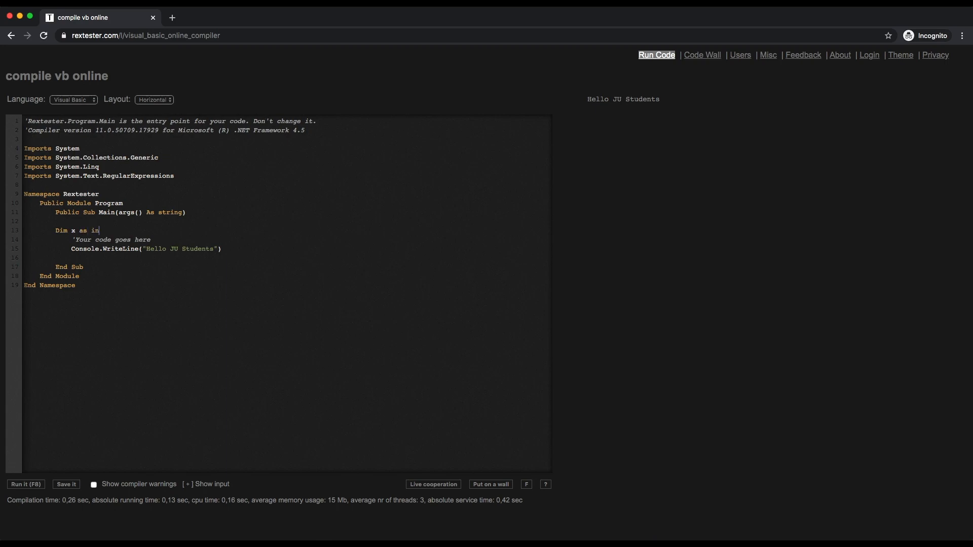
{"action": "type", "text": "teger"}
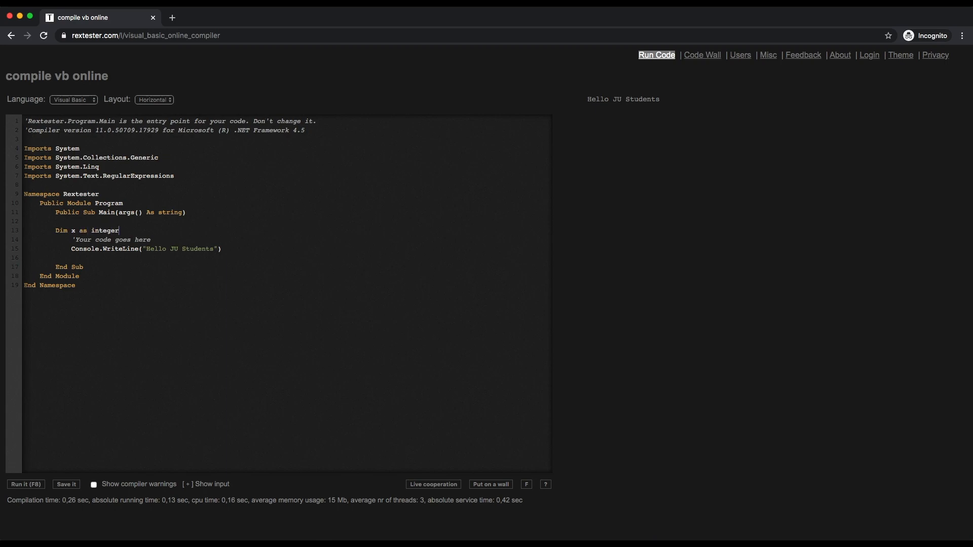
{"action": "key", "text": "Backspace"}
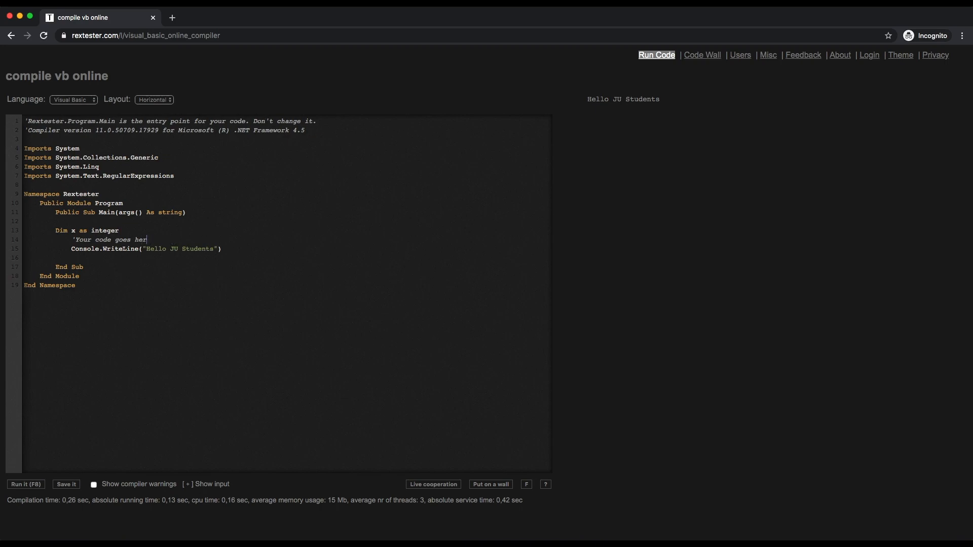
{"action": "key", "text": "backspace"}
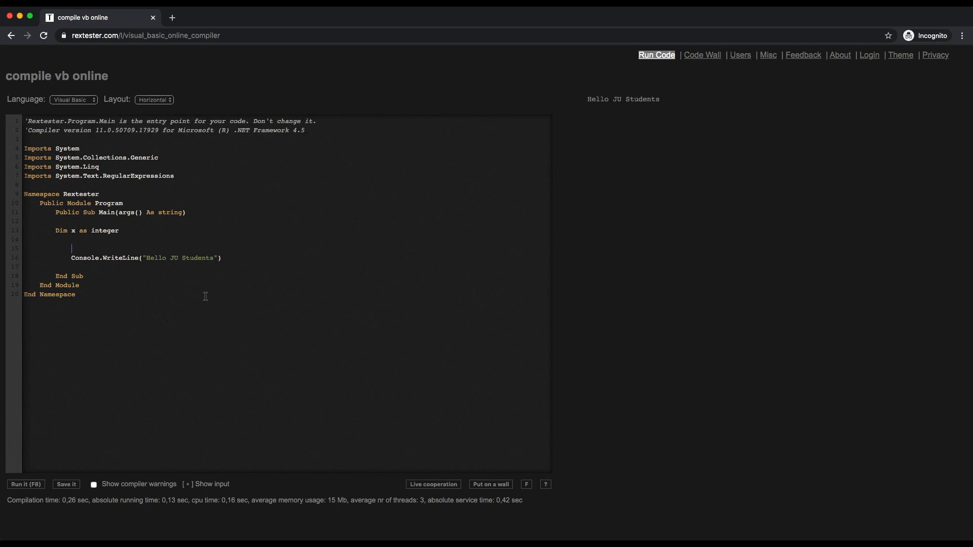
- Wrap Console.WriteLine in a 'for x = 0 to 10' loop closed by Next
{"action": "type", "text": "for"}
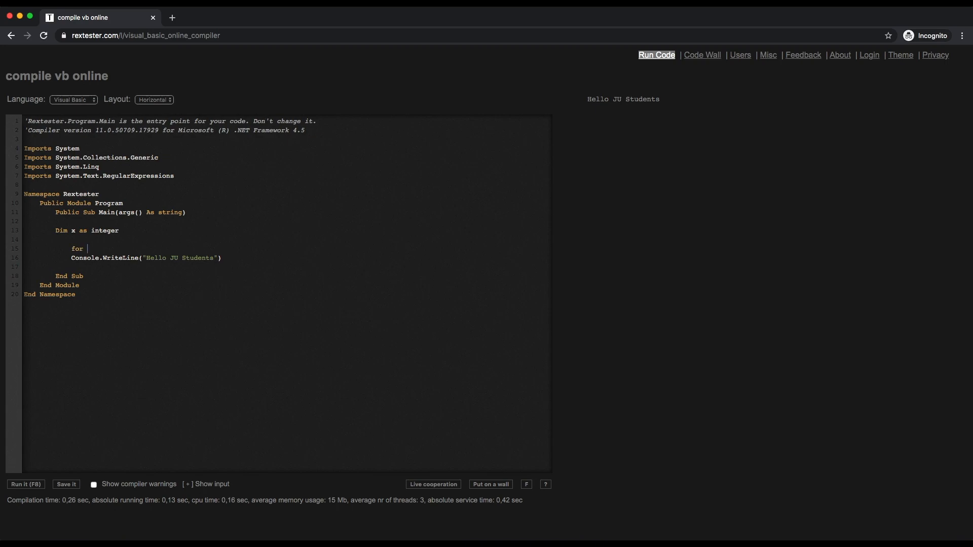
{"action": "type", "text": "x = 0"}
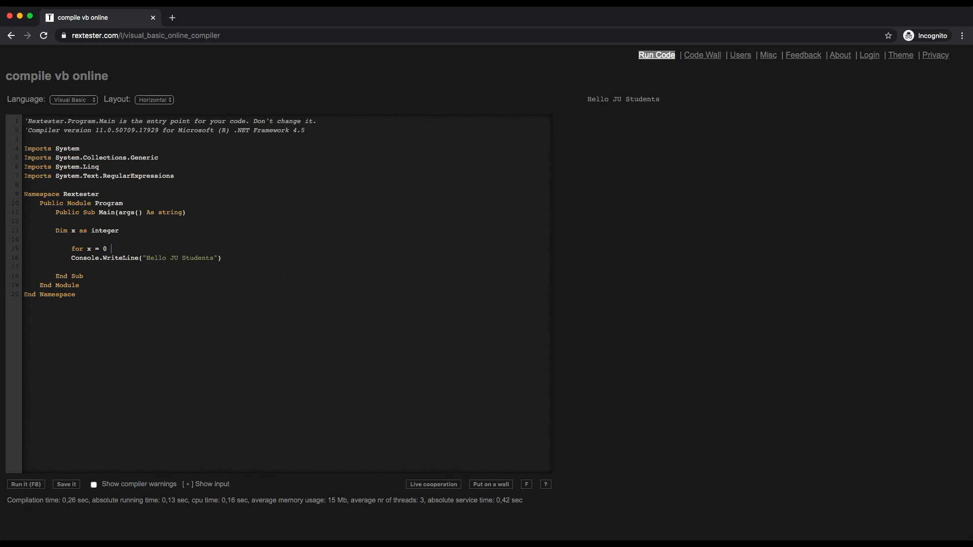
{"action": "type", "text": "to 10"}
{"action": "type", "text": "Next"}
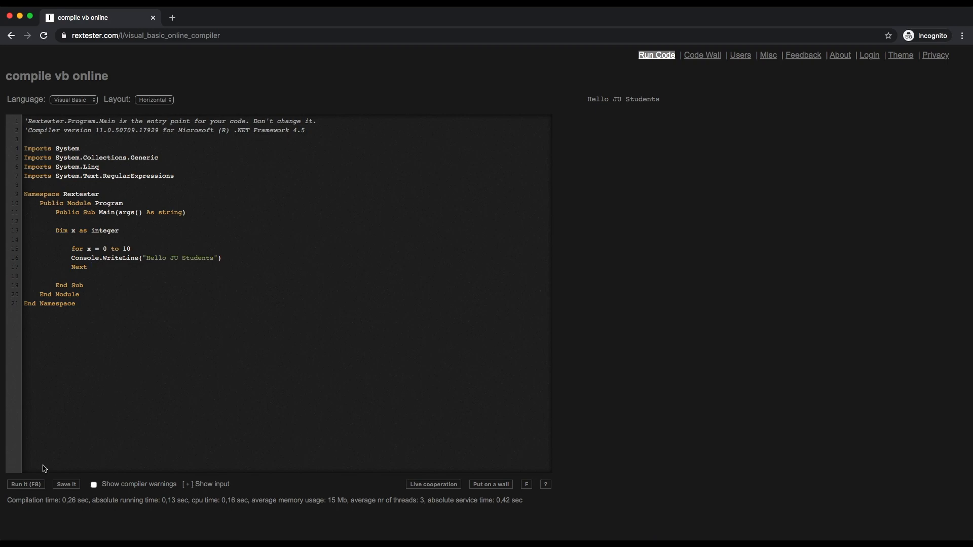
- Run the looped program so the output lists Hello JU Students eleven times
{"action": "left_click", "coordinate": [25, 485]}
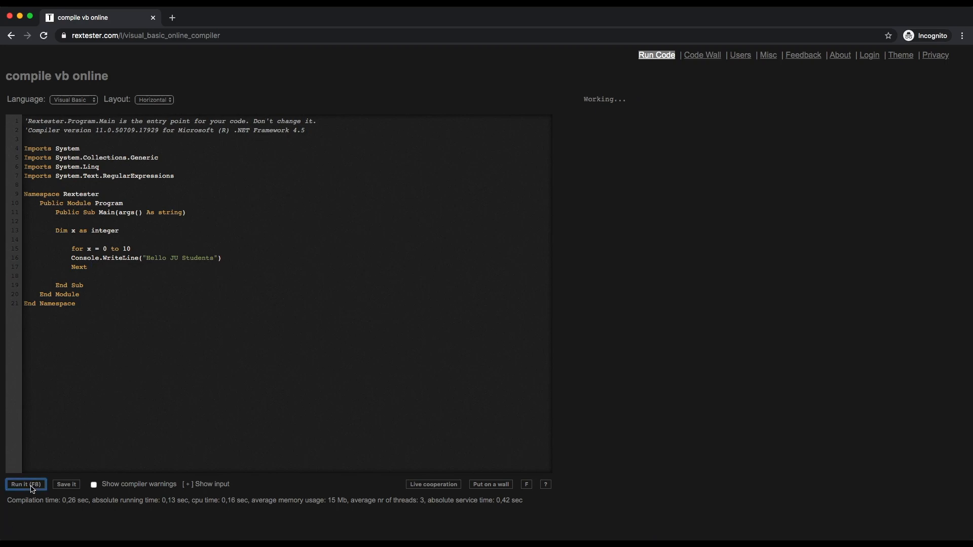
{"action": "left_click", "coordinate": [24, 484]}
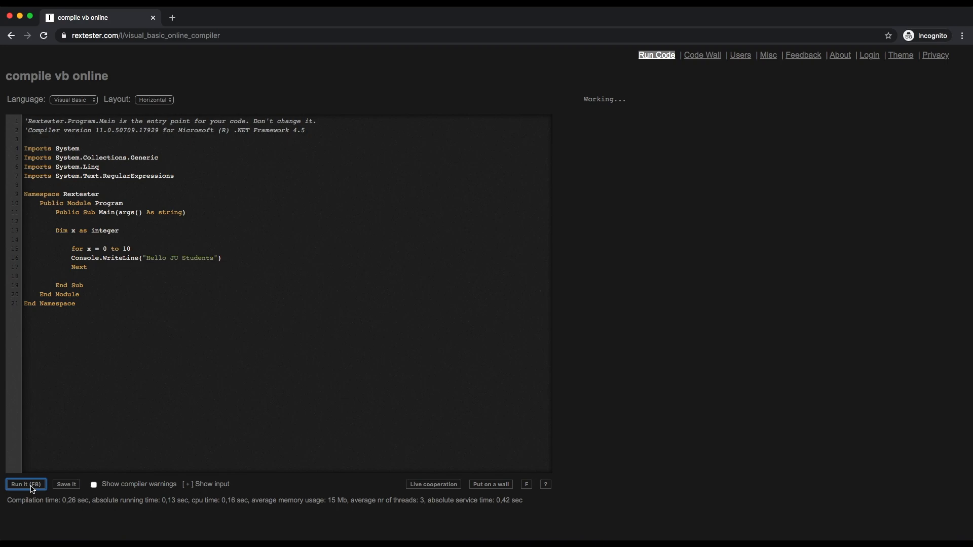
{"action": "left_click", "coordinate": [25, 485]}
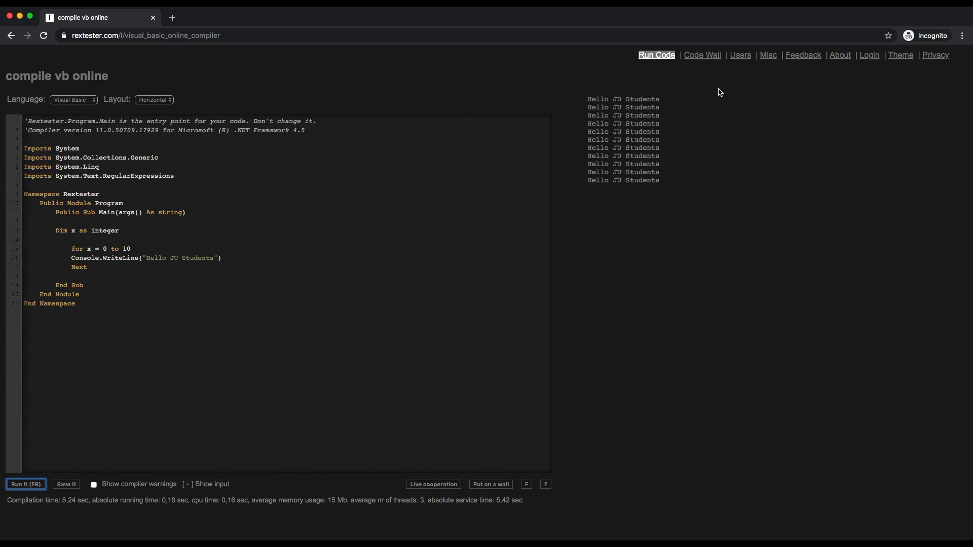
{"action": "mouse_move", "coordinate": [399, 198]}
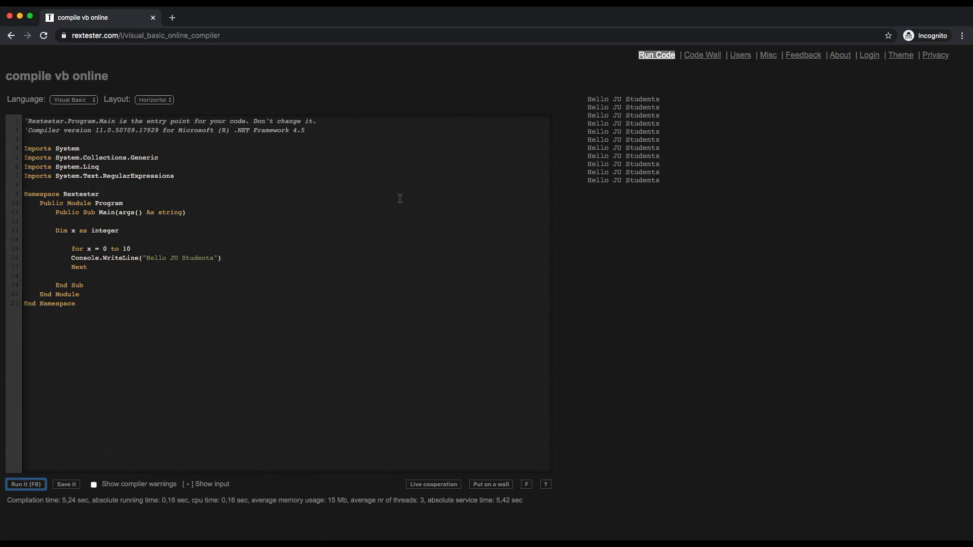
{"action": "mouse_move", "coordinate": [336, 297]}
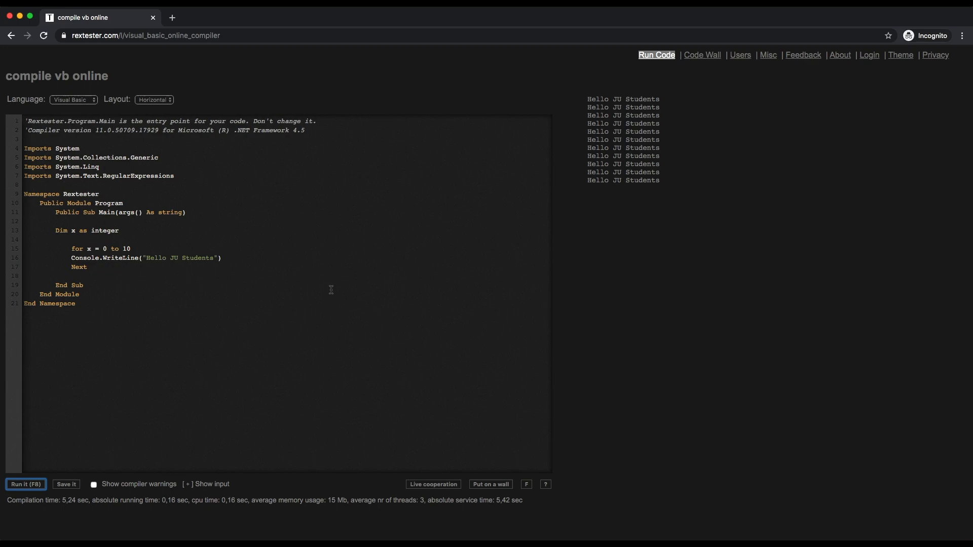
{"action": "mouse_move", "coordinate": [435, 282]}
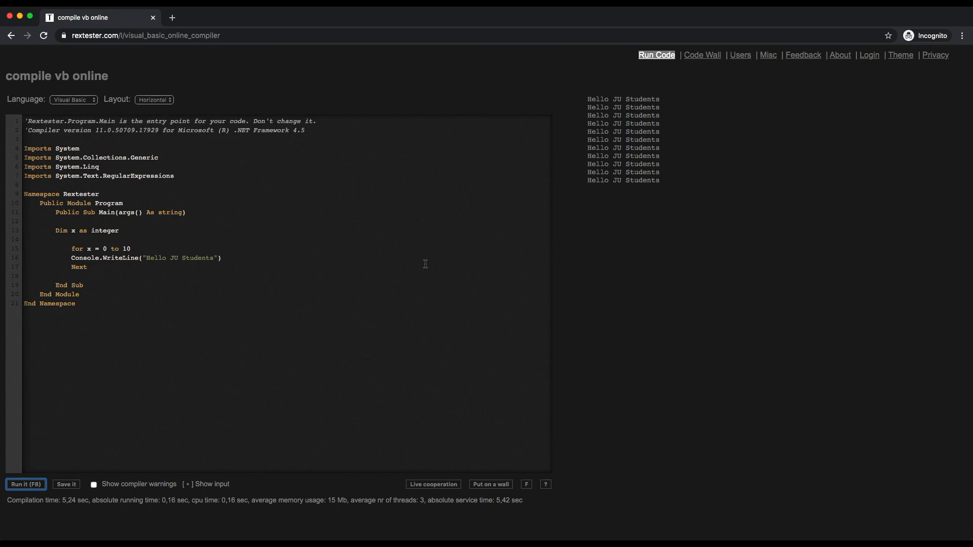
{"action": "mouse_move", "coordinate": [540, 231]}
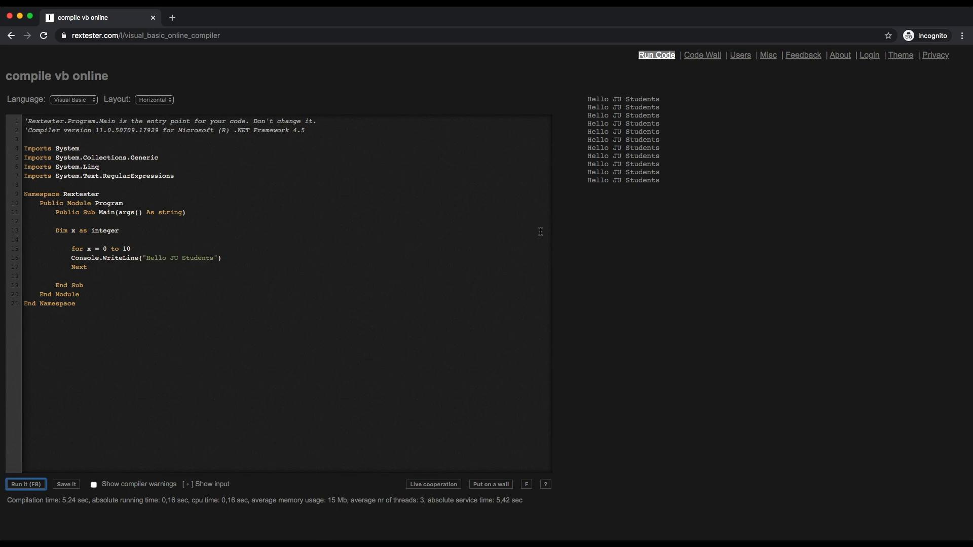